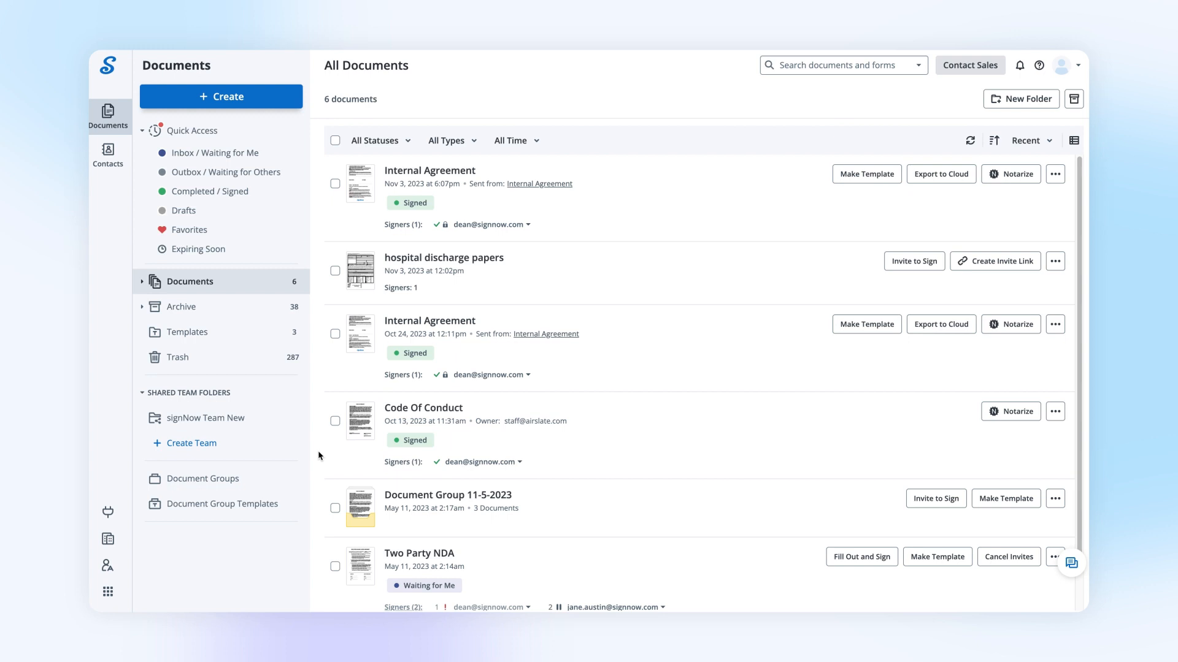
pyautogui.moveTo(192, 442)
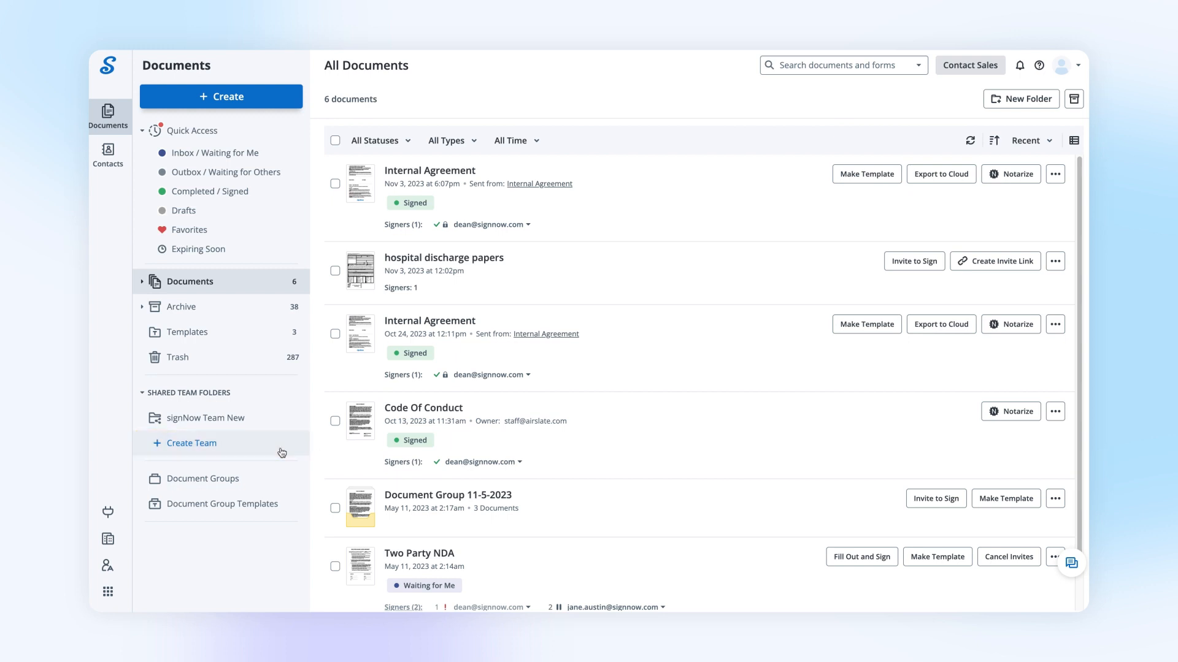
# Step: Create a team named 'New Team' from the Create Team dialog
pyautogui.click(192, 443)
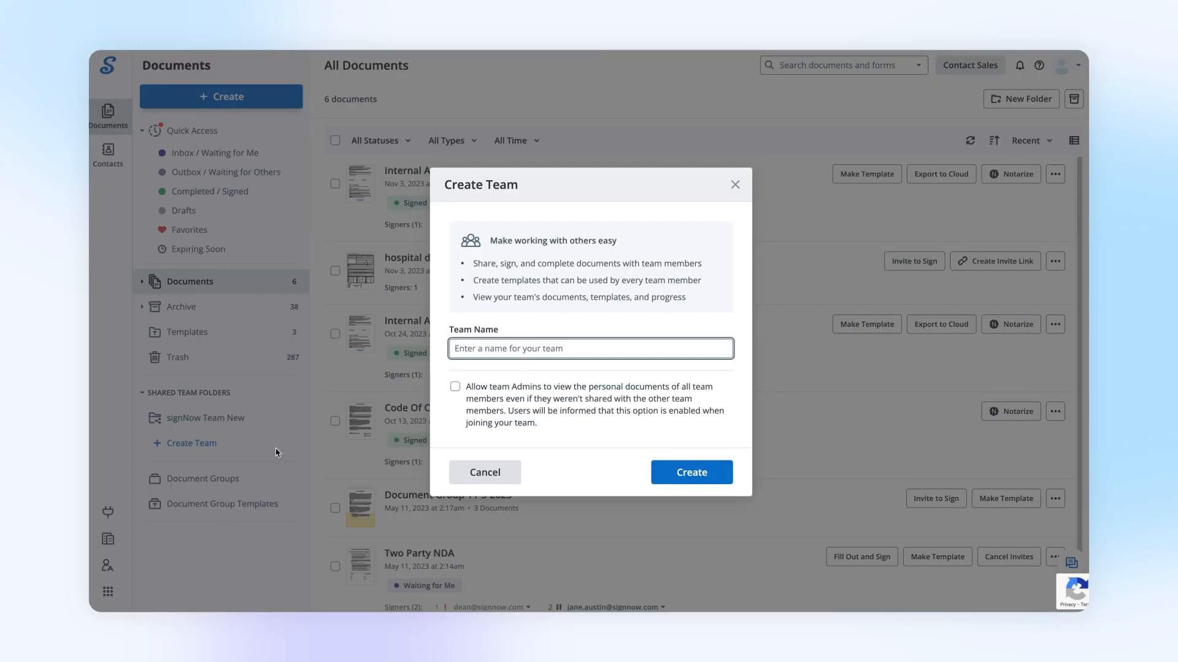
pyautogui.write('New T')
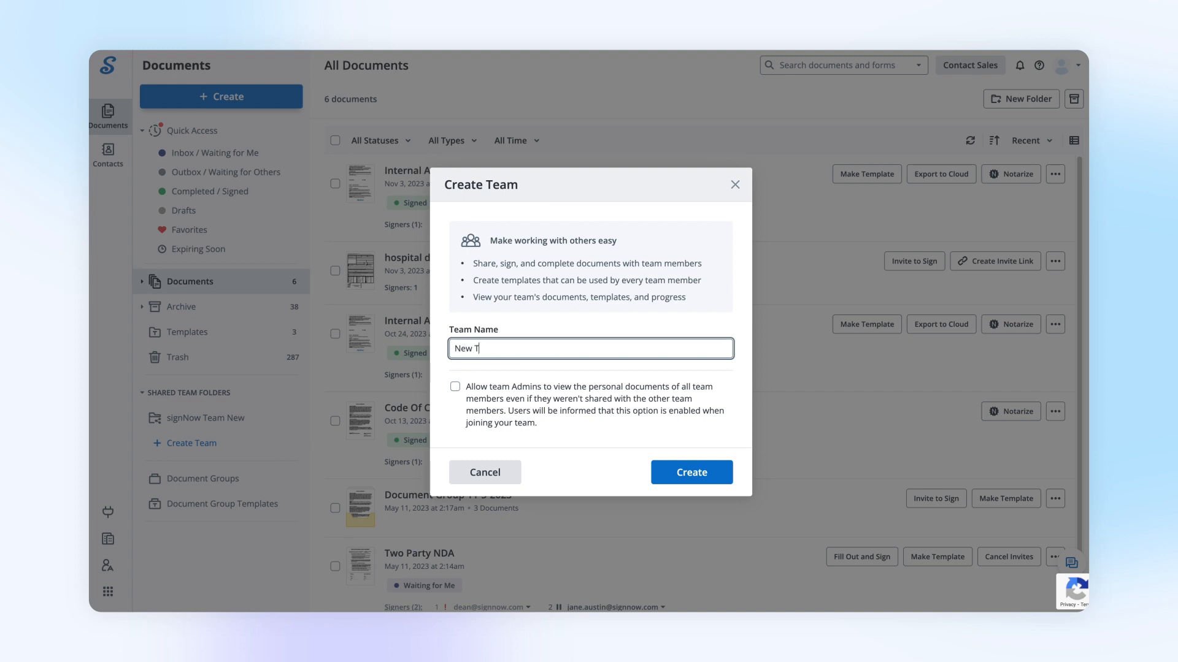
pyautogui.write('eam')
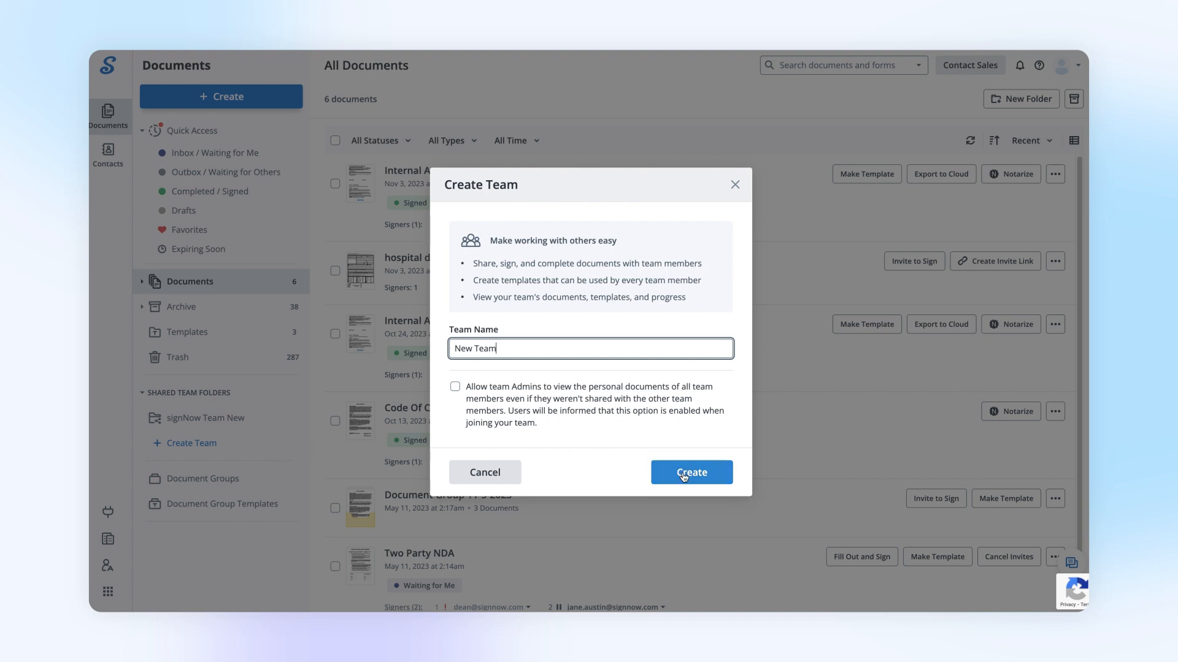
pyautogui.click(690, 471)
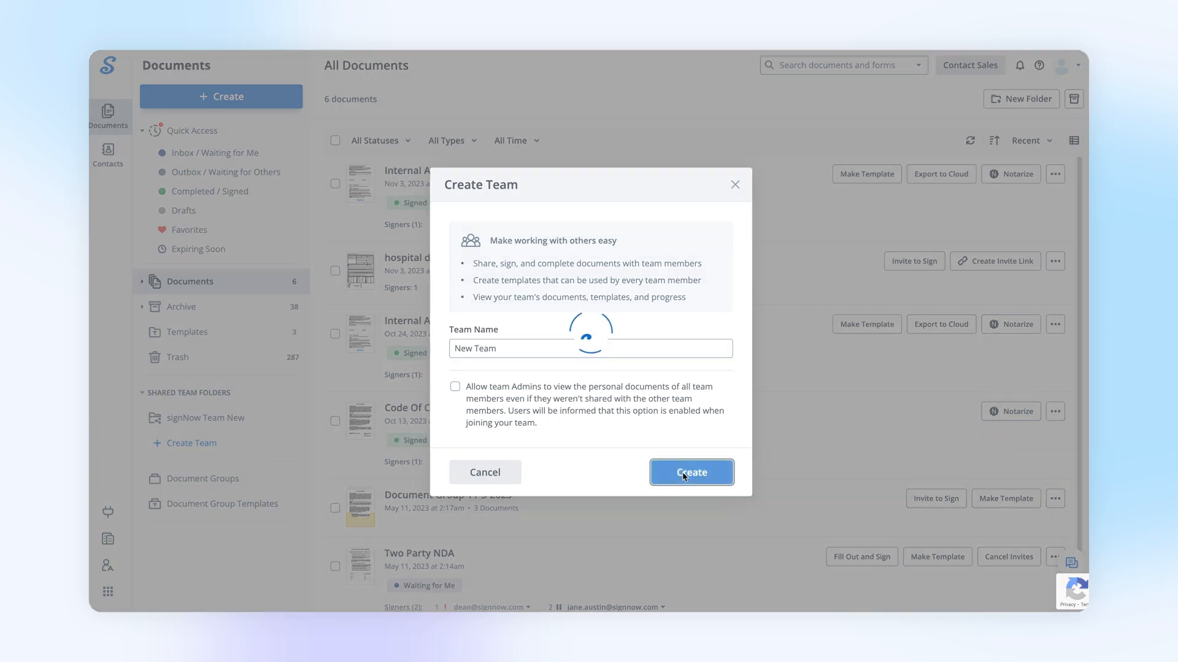
pyautogui.click(689, 473)
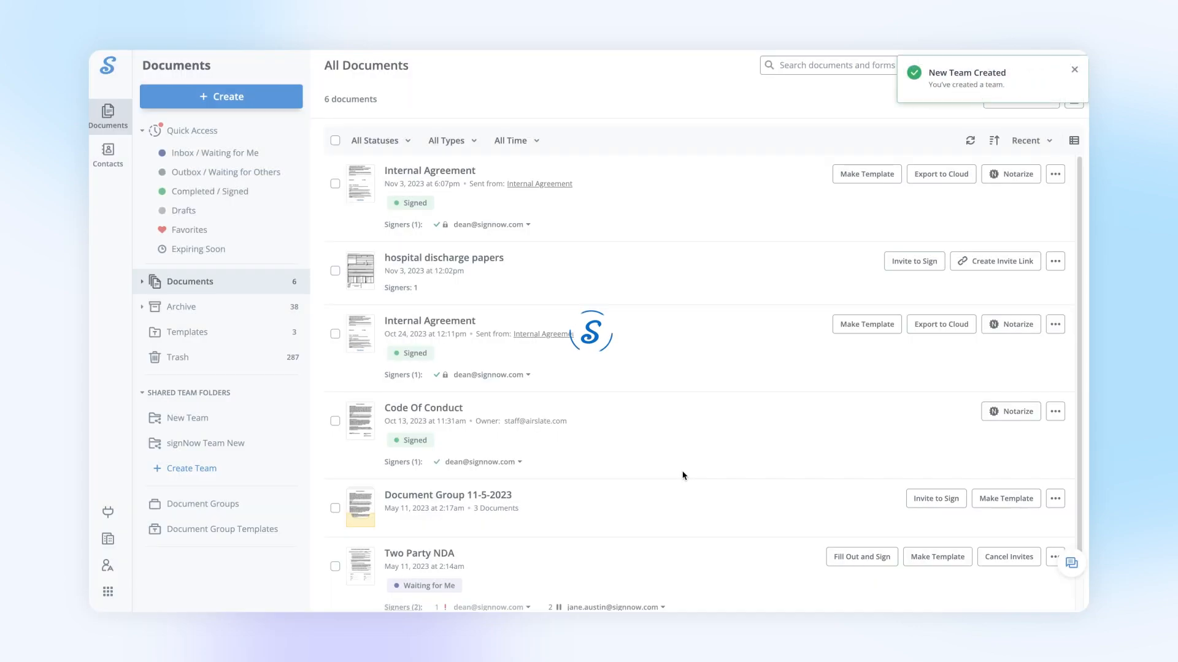
# Step: Invite the 'jane' colleague's suggested email to New Team with the Member role
pyautogui.click(187, 418)
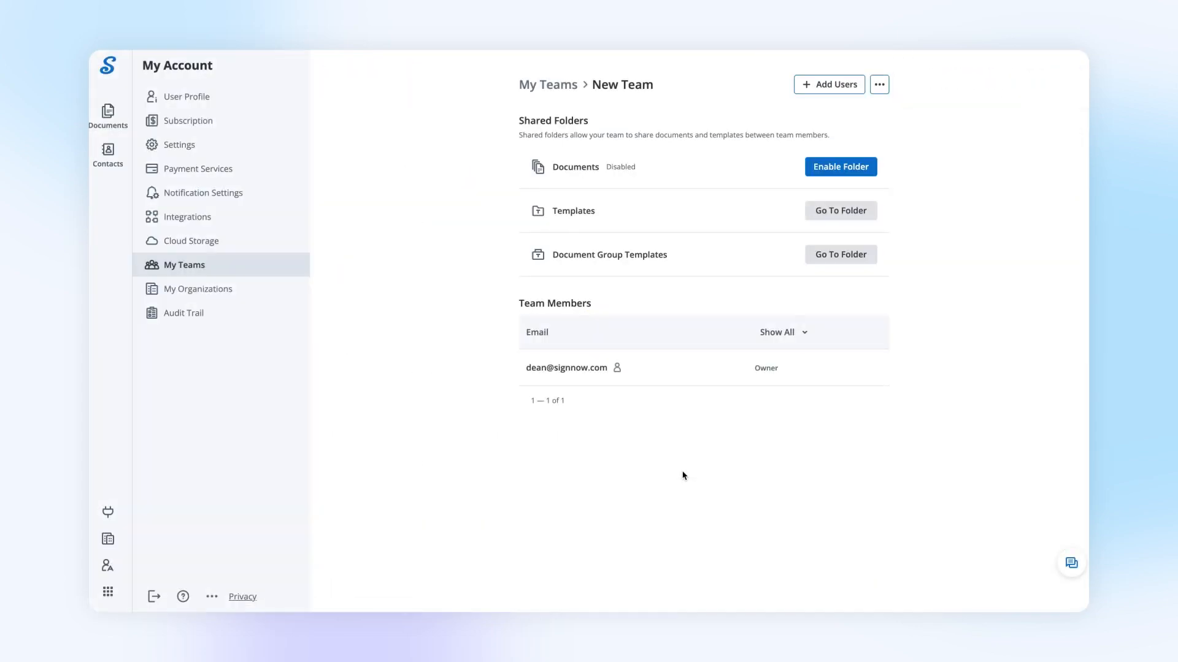
pyautogui.click(828, 85)
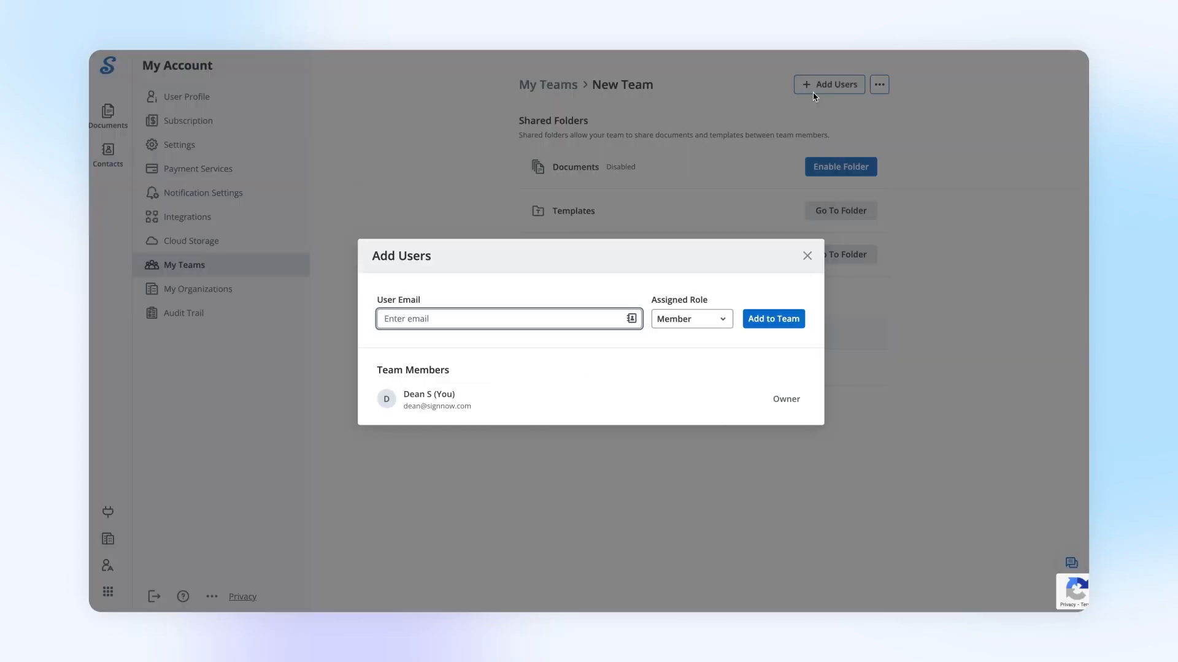
pyautogui.write('jane')
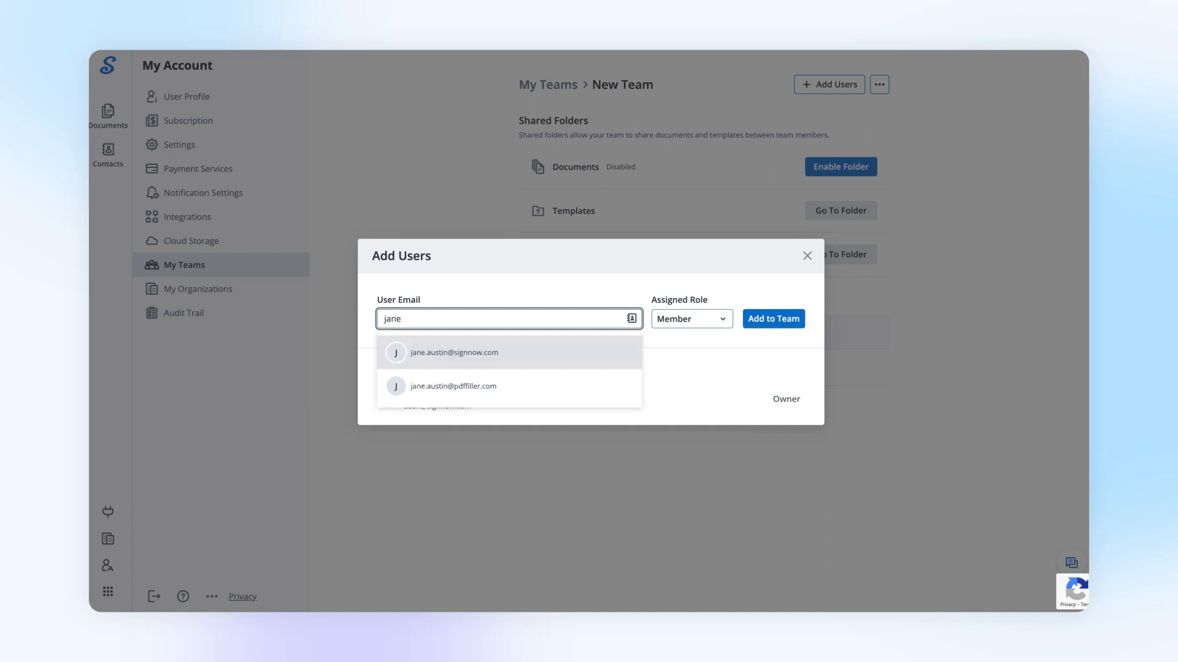
pyautogui.click(453, 386)
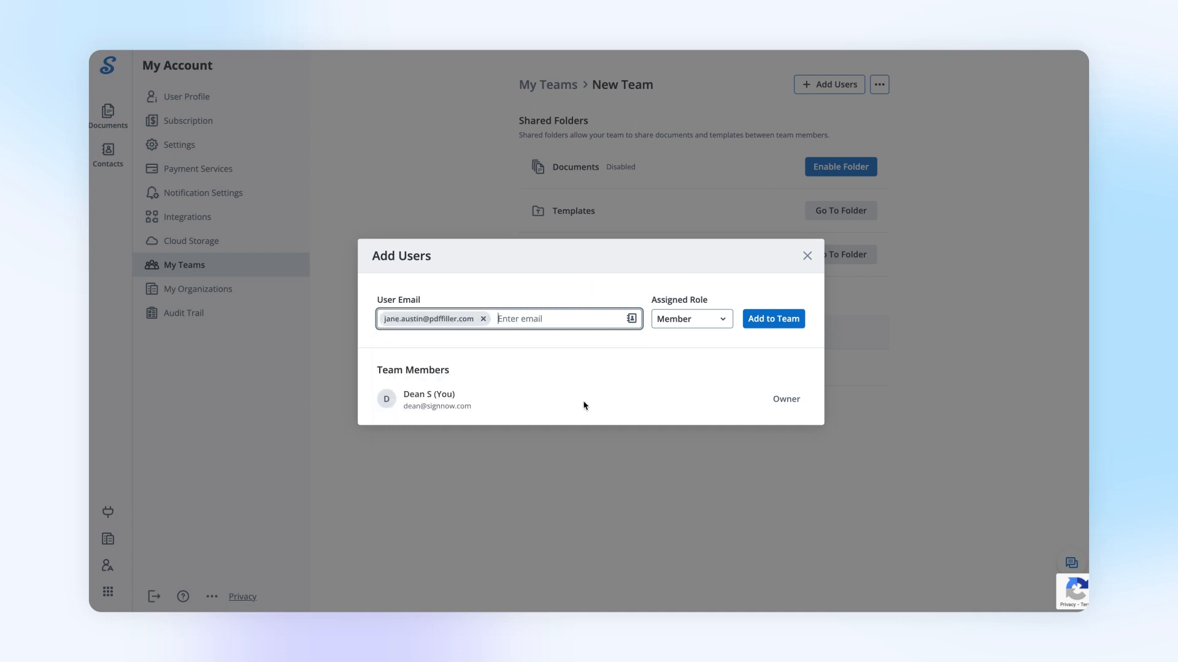
pyautogui.click(688, 319)
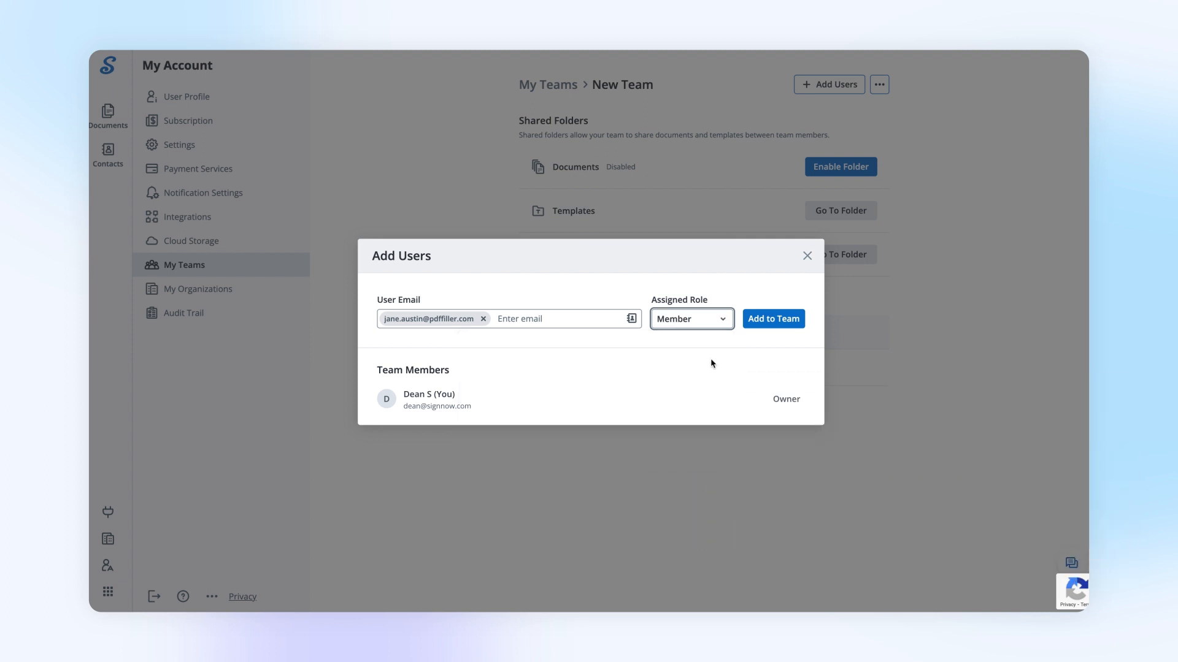
pyautogui.click(771, 319)
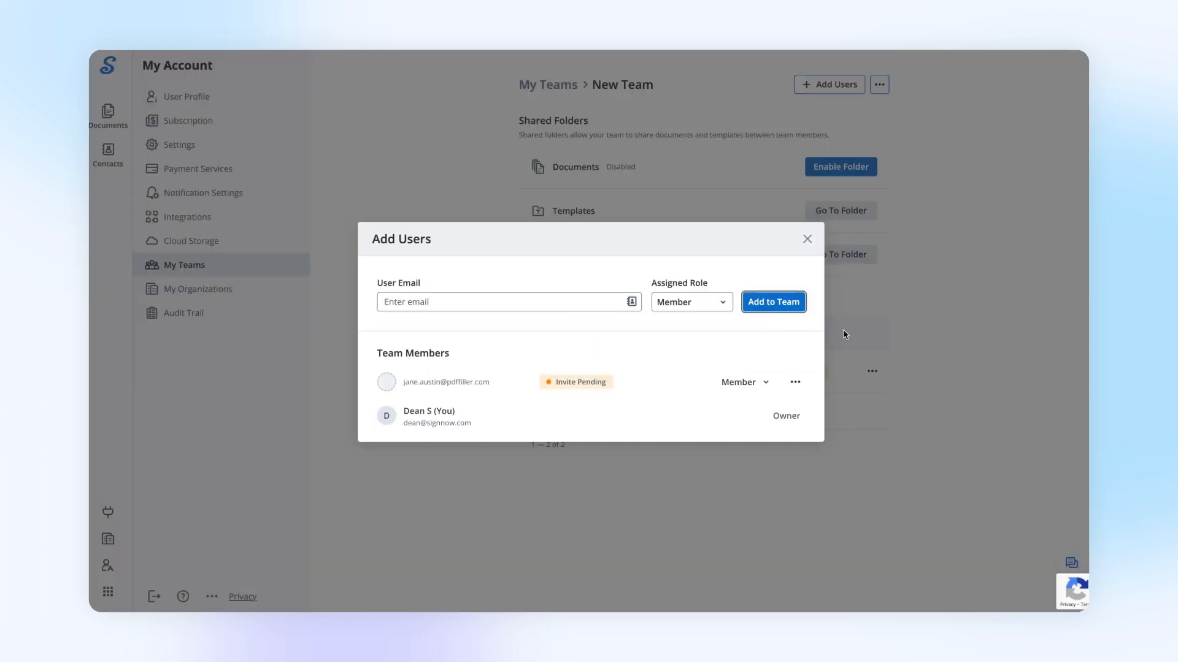
pyautogui.click(807, 239)
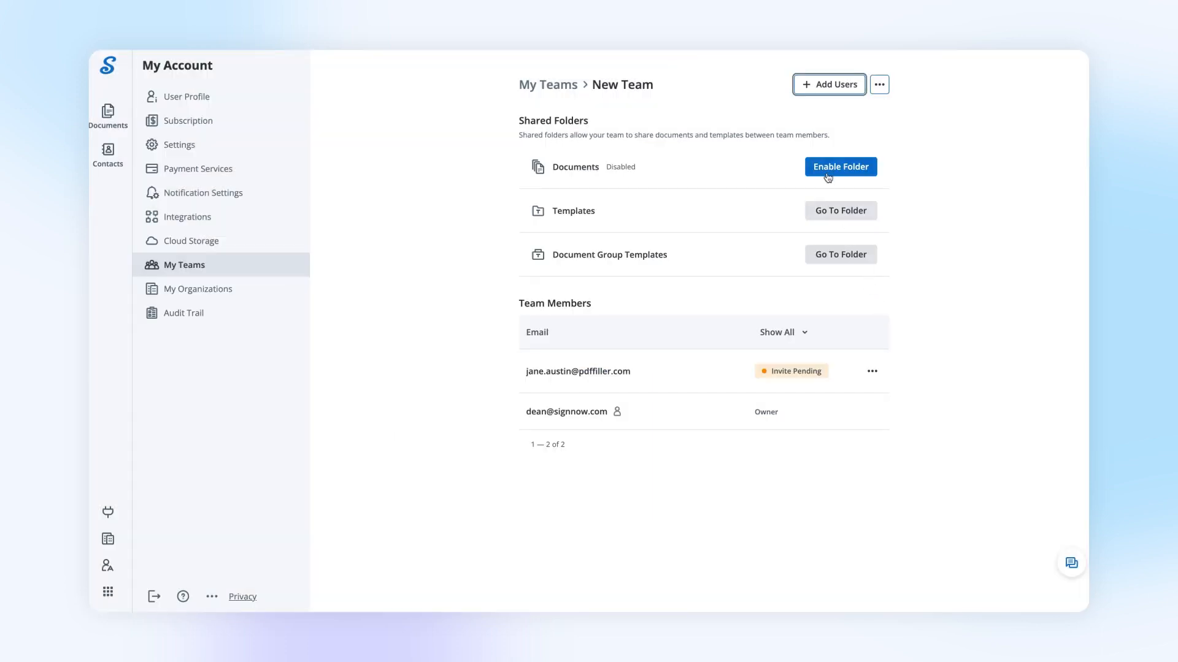
# Step: Enable New Team's shared Documents folder and go to its contents
pyautogui.click(840, 166)
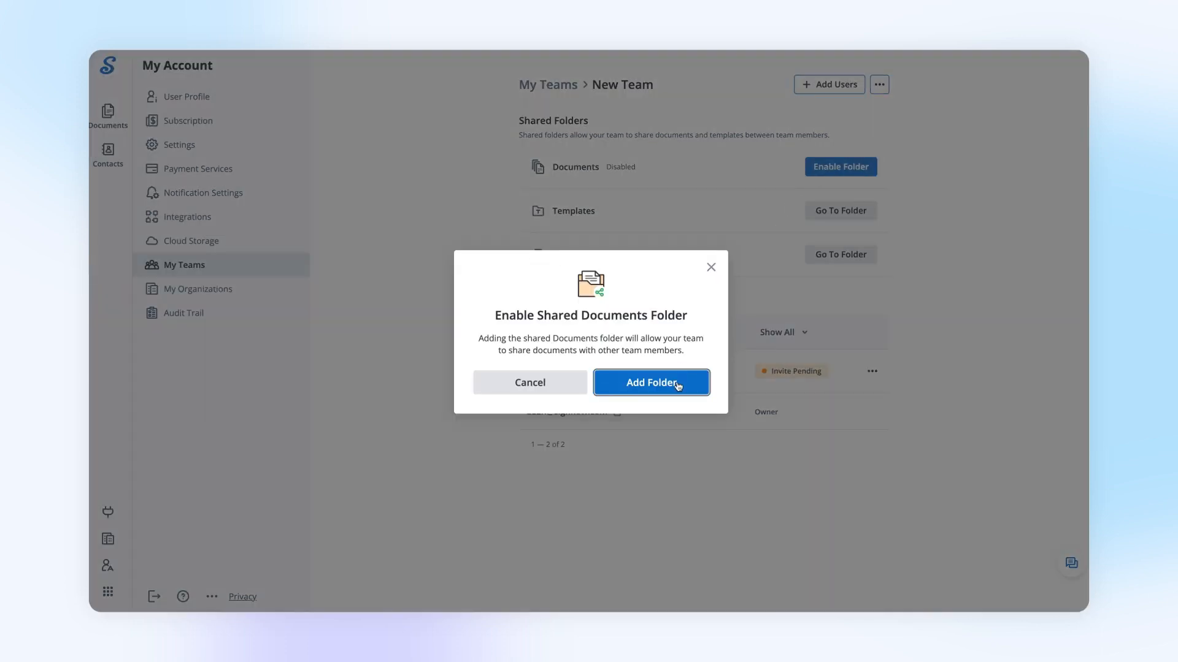
pyautogui.click(650, 383)
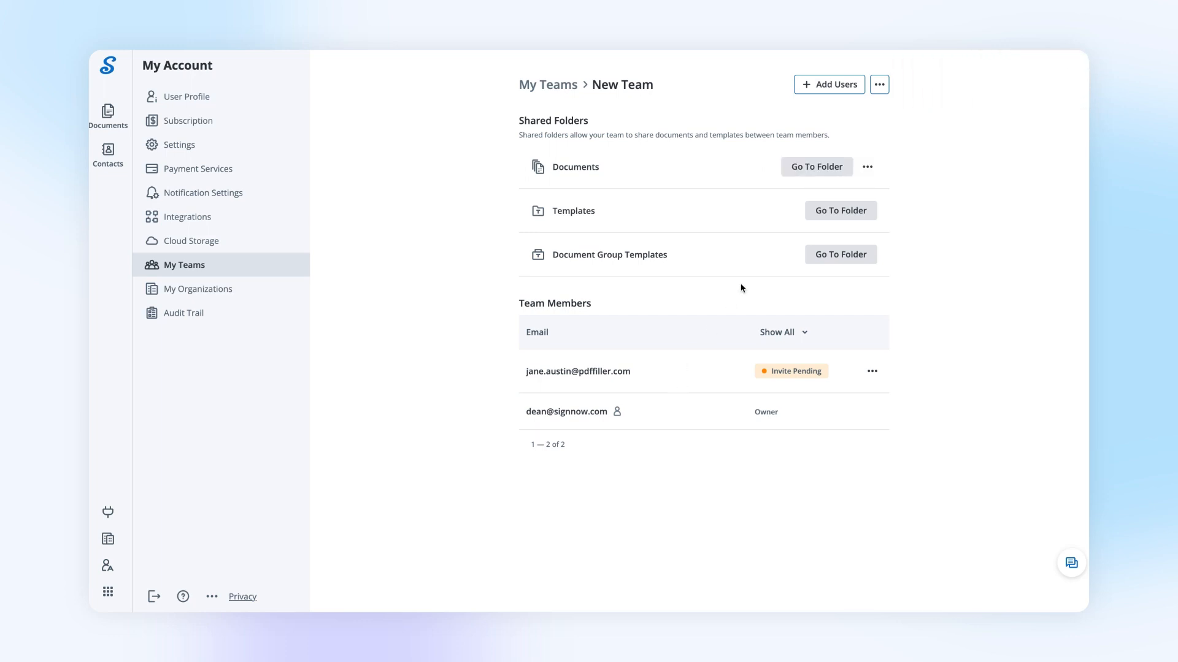
pyautogui.click(867, 167)
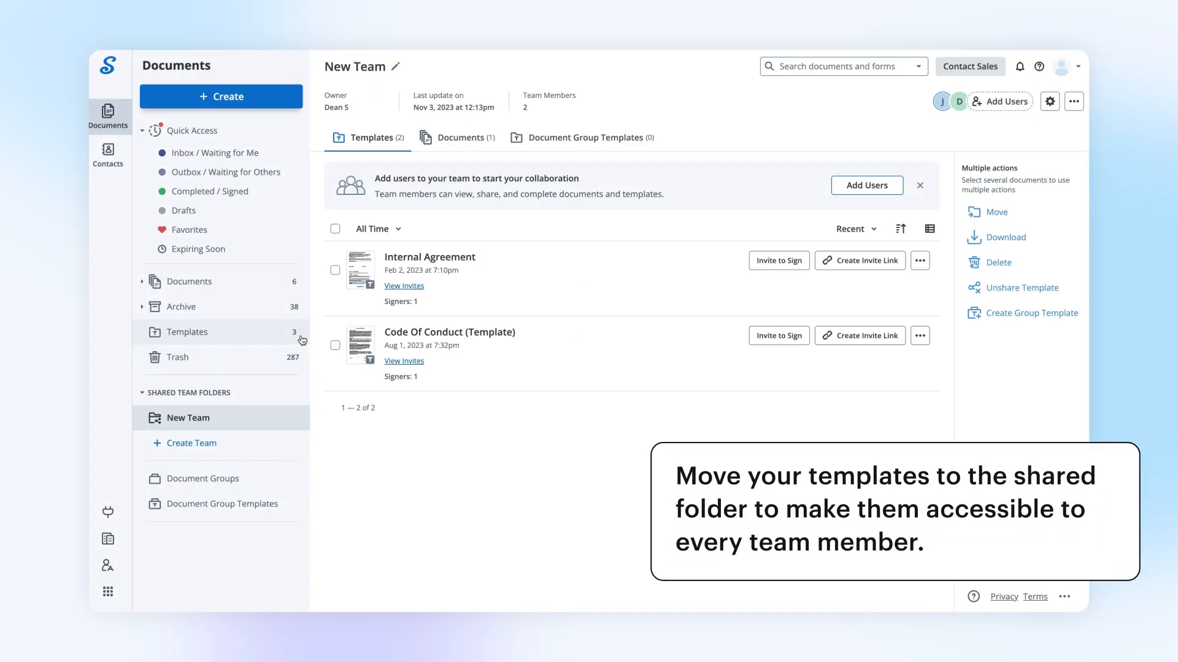
# Step: Share the Three Party NDA template from personal templates with New Team
pyautogui.click(185, 331)
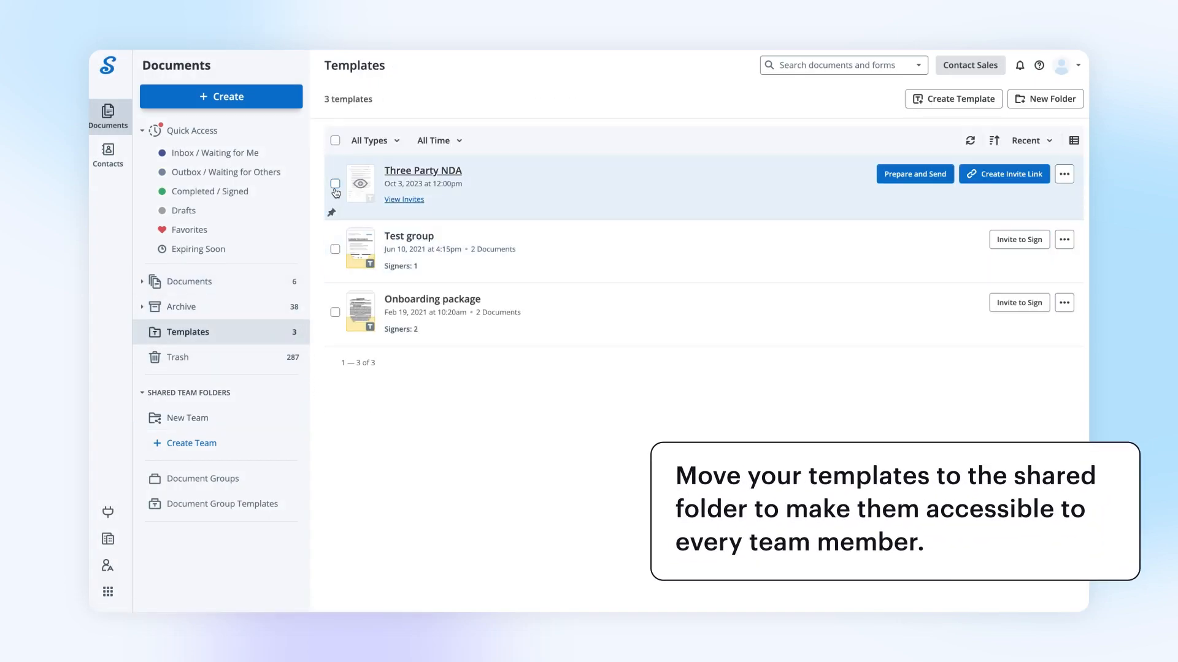
pyautogui.click(1064, 173)
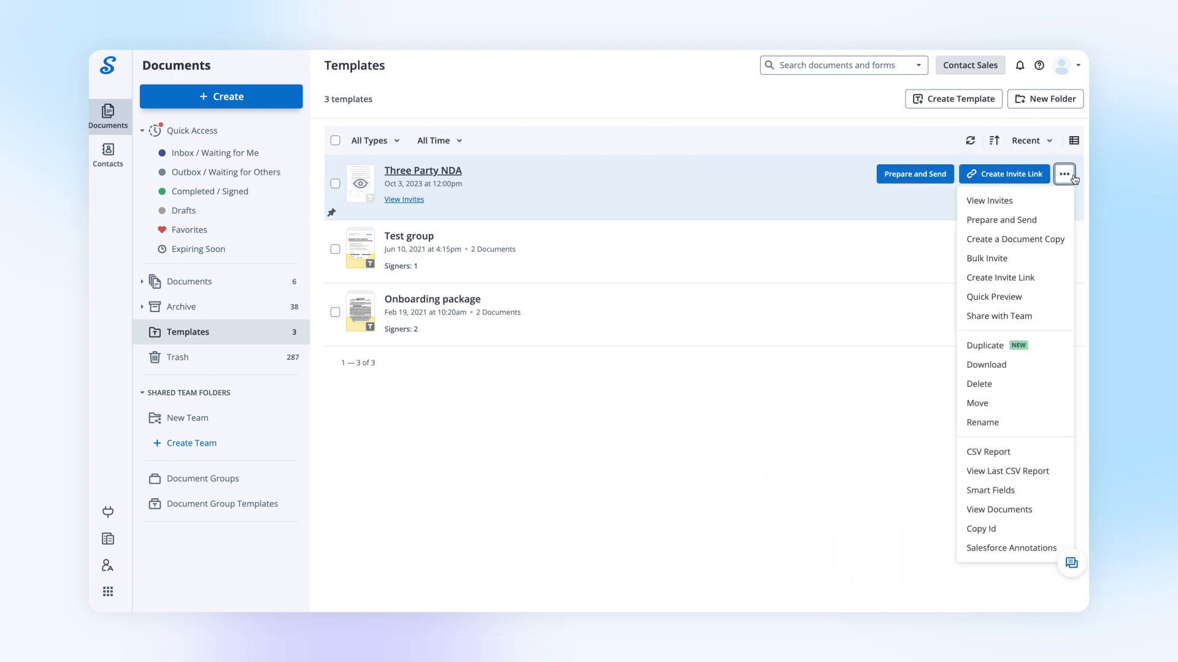
pyautogui.moveTo(1035, 322)
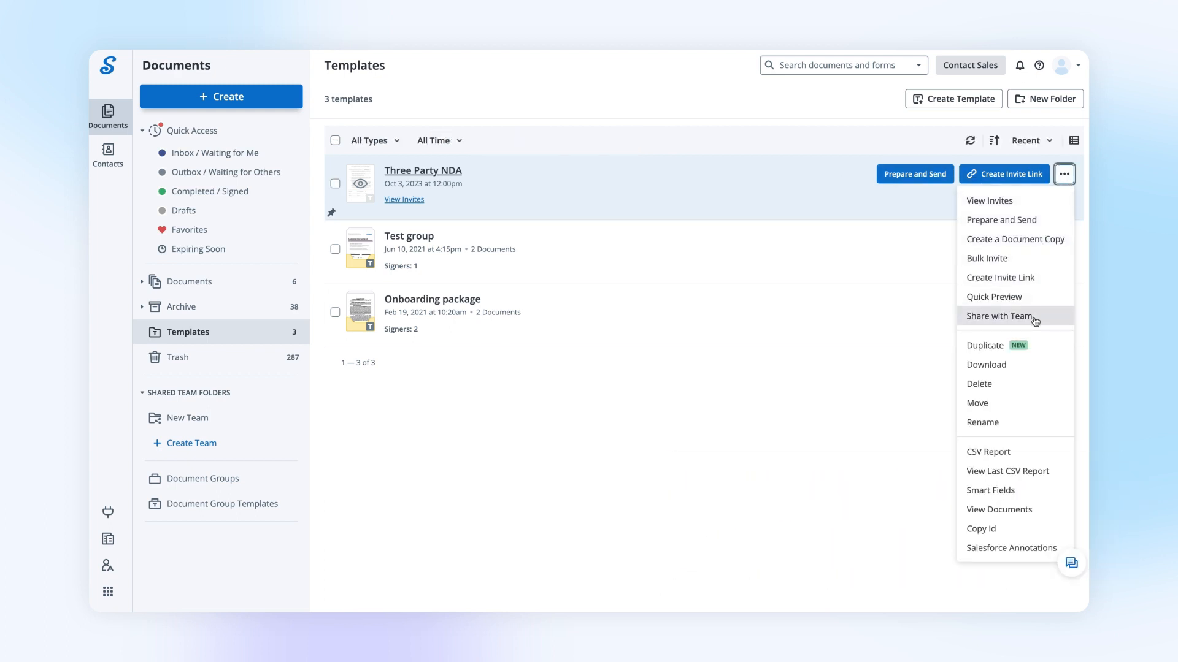
pyautogui.click(999, 315)
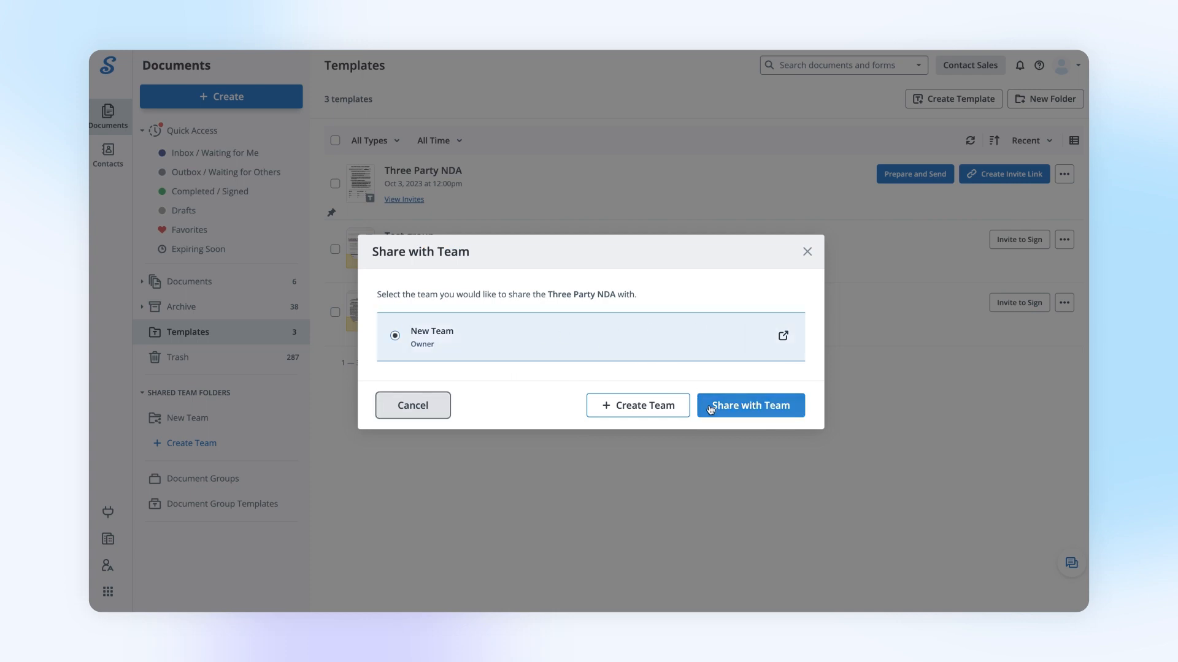
pyautogui.click(748, 406)
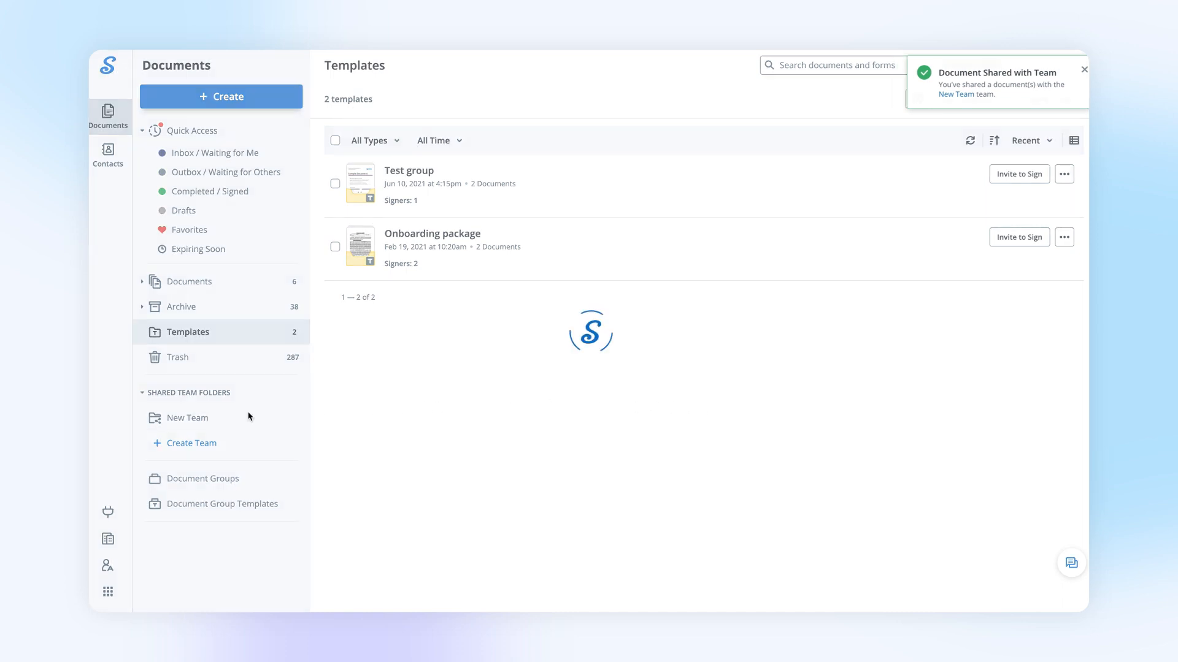
# Step: Select Three Party NDA in New Team's shared folder and show its actions menu
pyautogui.click(189, 417)
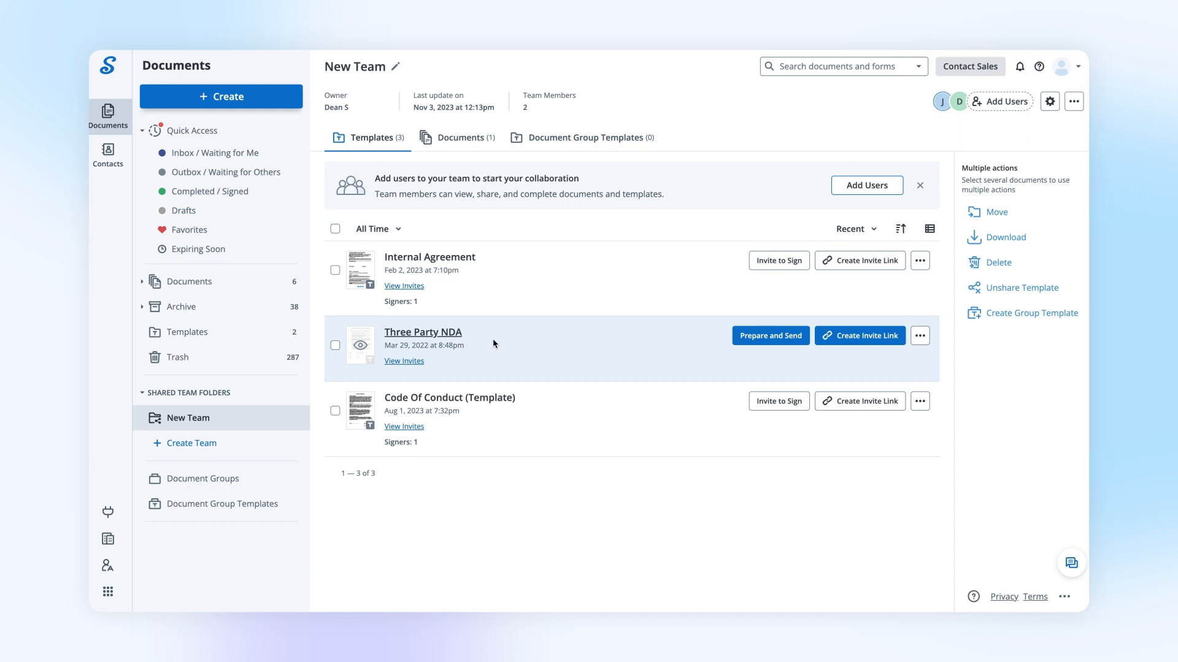
pyautogui.click(335, 346)
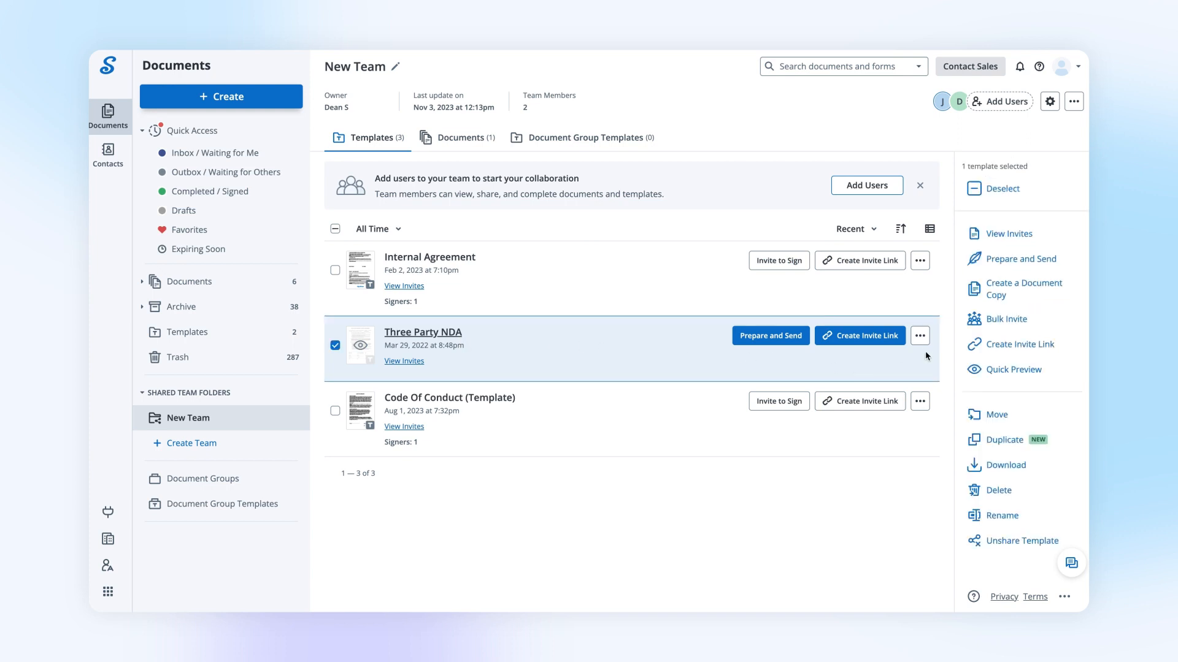
pyautogui.click(919, 337)
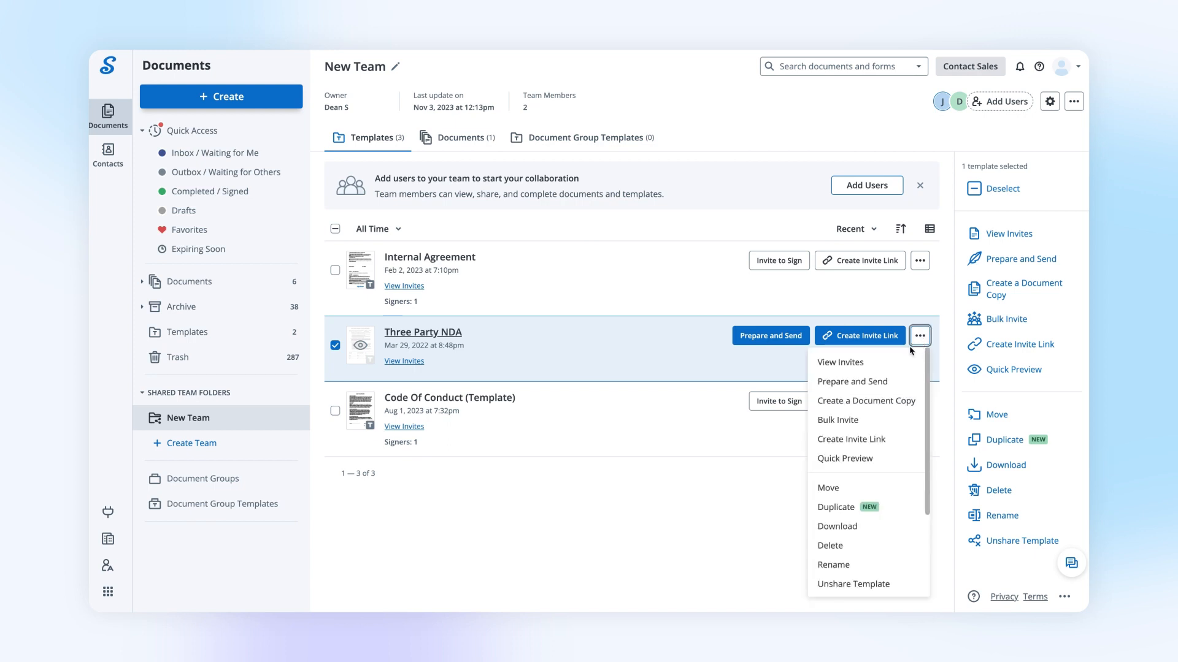